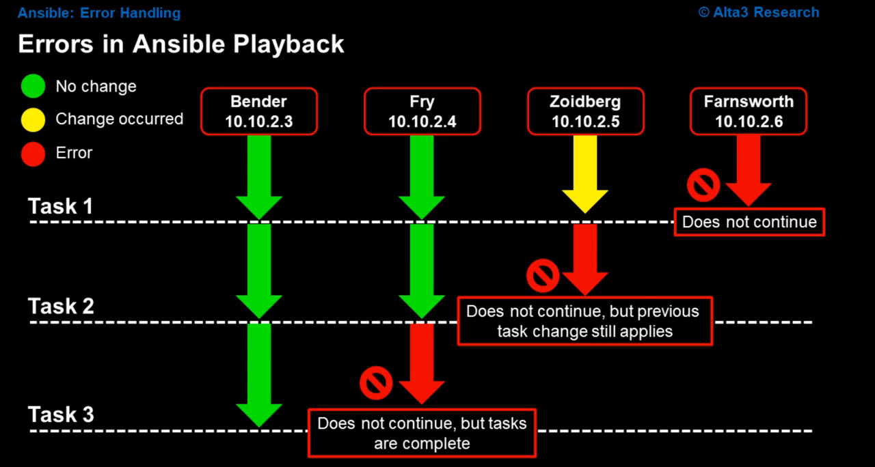
Draw a red arrow to Farnsworth's stop sign and cross out his path beyond Task 1
left_click_drag(680, 137, 686, 198)
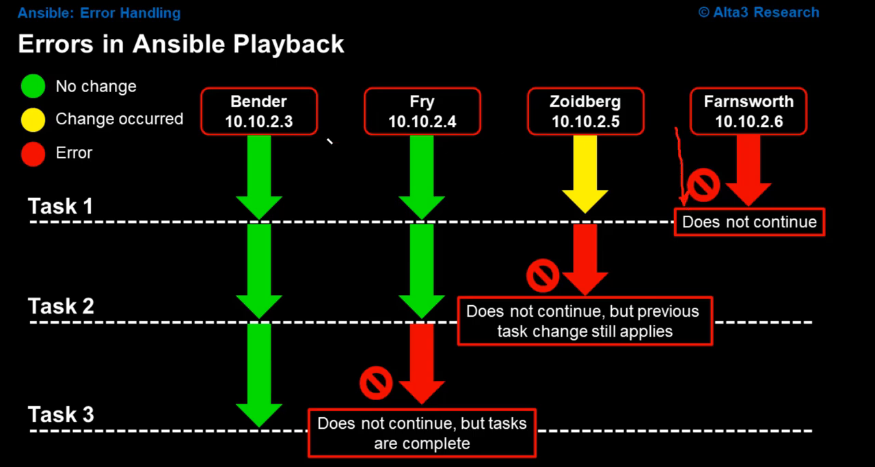
mouse_move(608, 142)
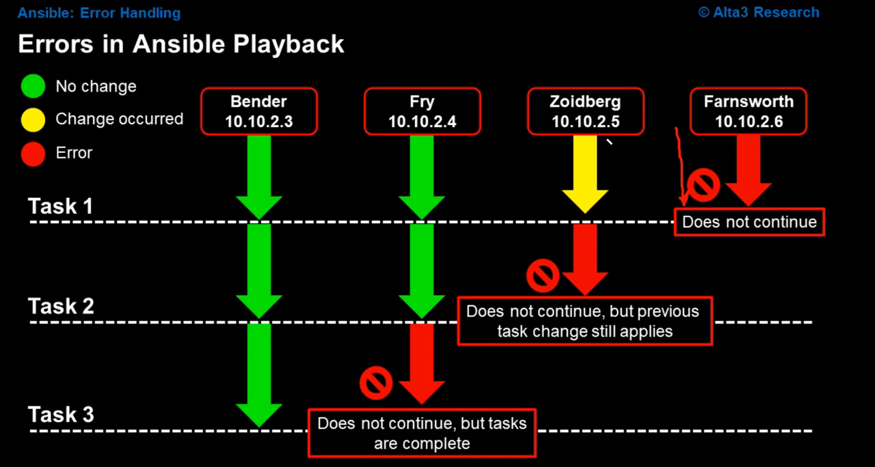
mouse_move(680, 106)
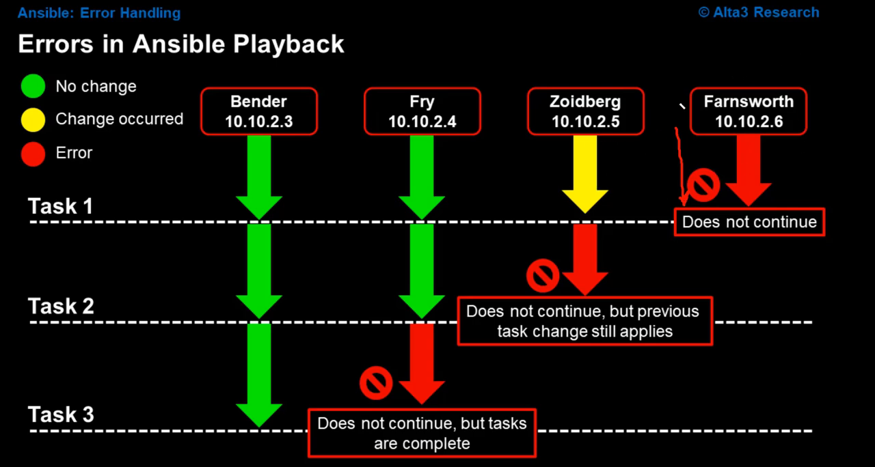
mouse_move(682, 222)
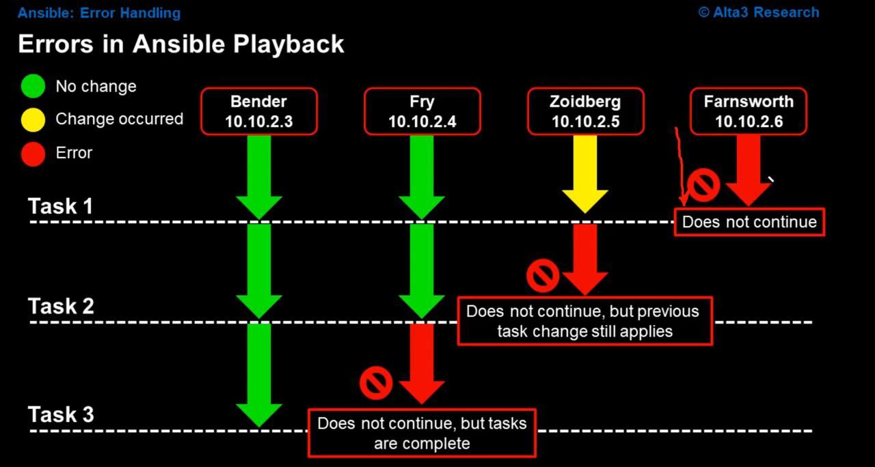
mouse_move(673, 181)
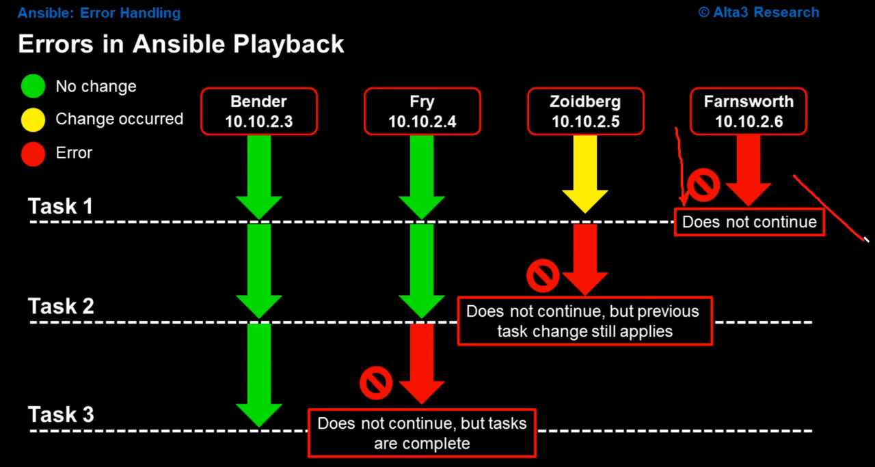
left_click_drag(806, 192, 854, 253)
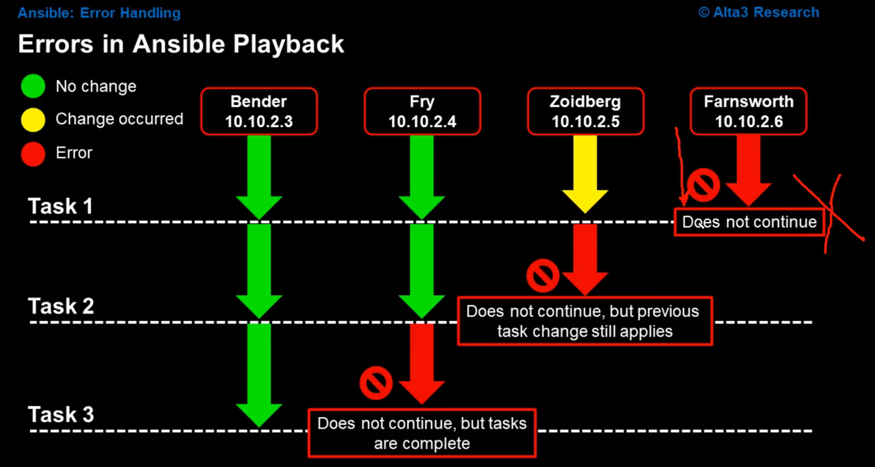
mouse_move(658, 183)
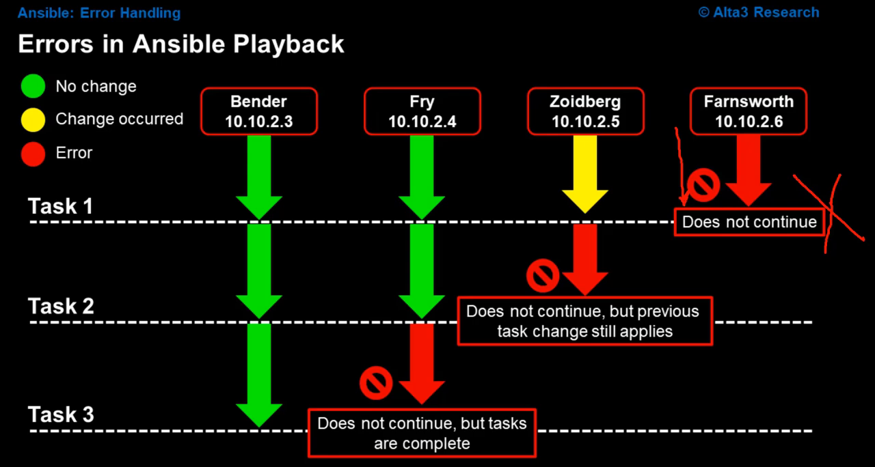
mouse_move(596, 97)
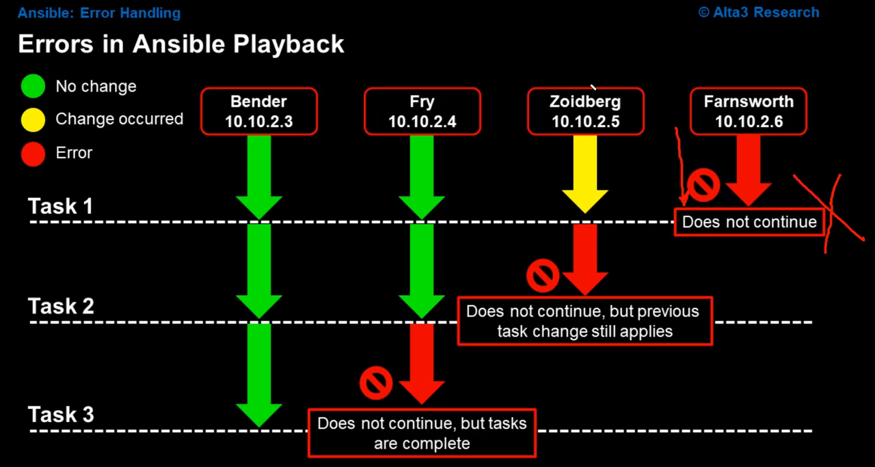
mouse_move(489, 208)
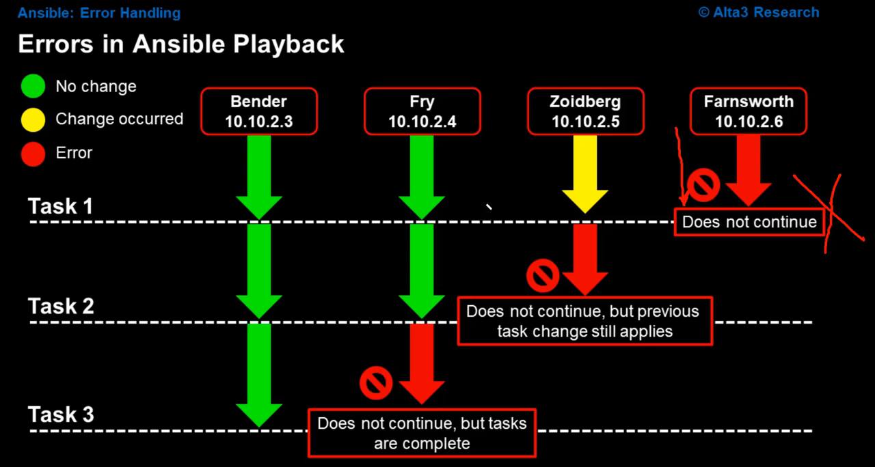
Circle Zoidberg's yellow Task 1 change arrow in red ink
left_click_drag(499, 205, 509, 293)
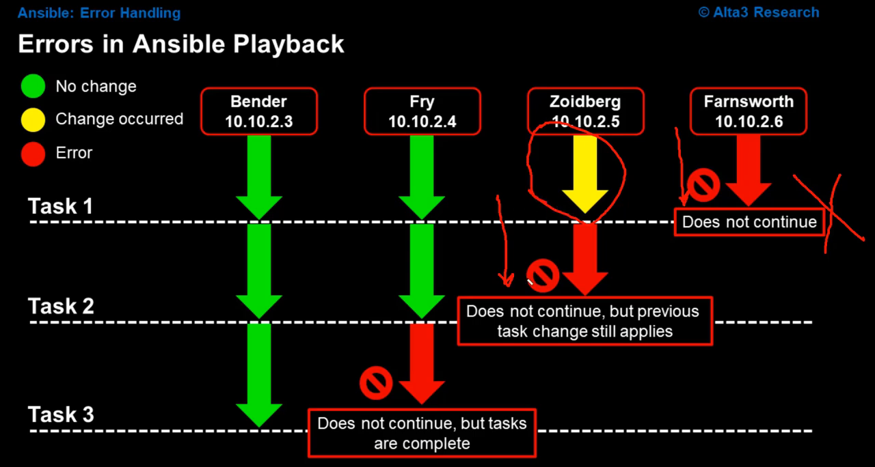
mouse_move(603, 275)
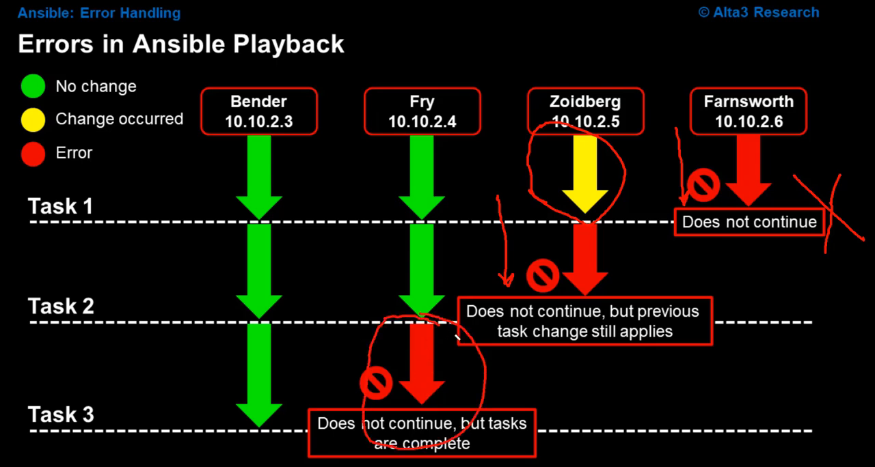
mouse_move(527, 425)
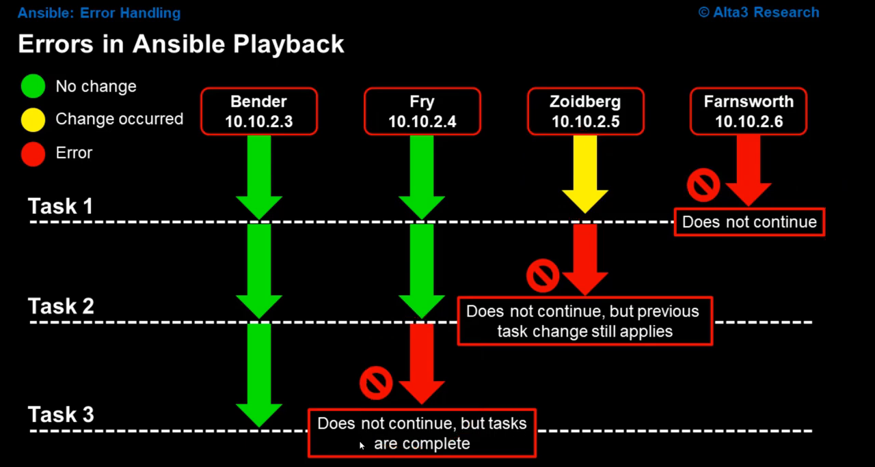
mouse_move(723, 359)
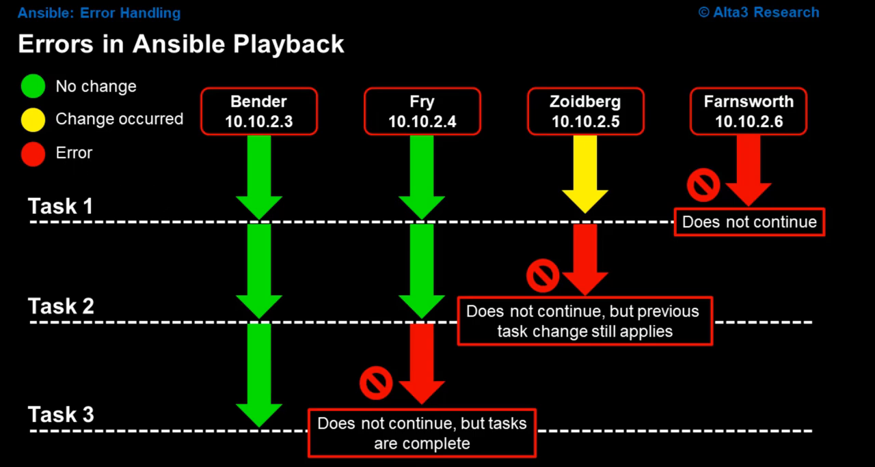
mouse_move(699, 190)
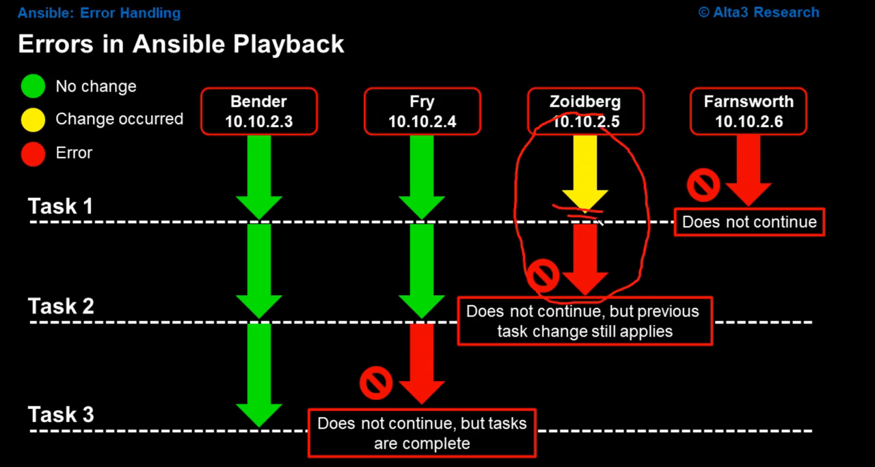
mouse_move(590, 189)
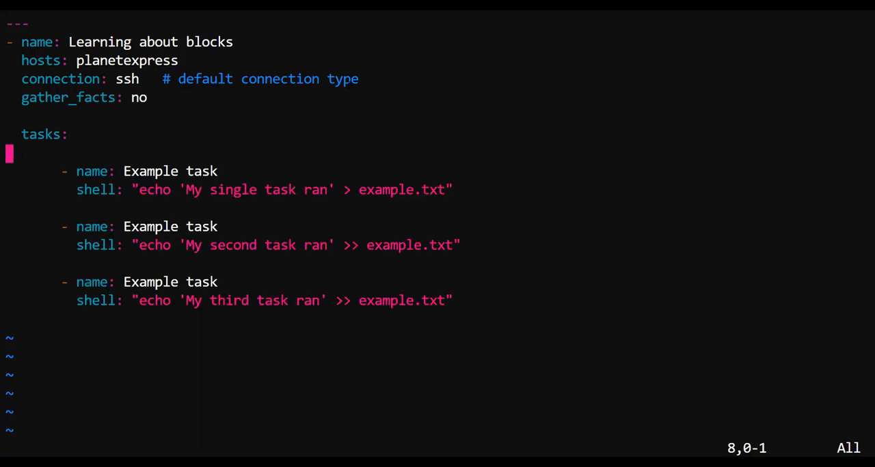
Add a 'block:' key under the BLOCK task name, then save and quit Vim
key("o")
type("- name: BLOCK - This is what we want to TRY to do")
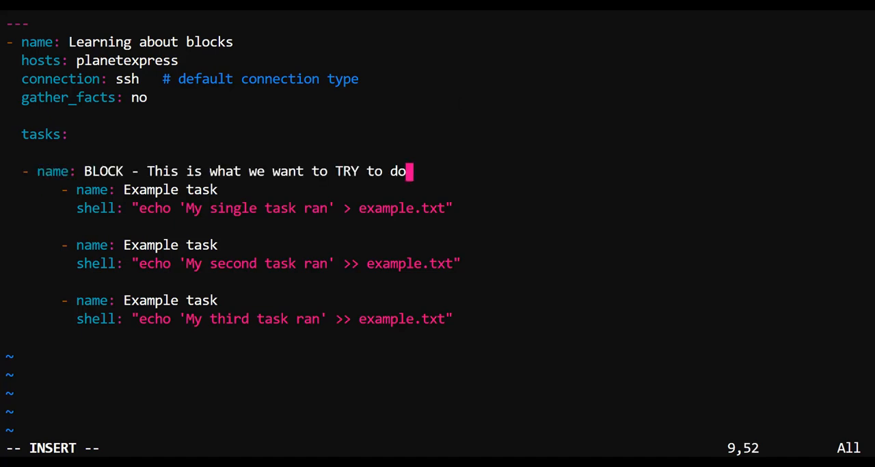
key("Enter")
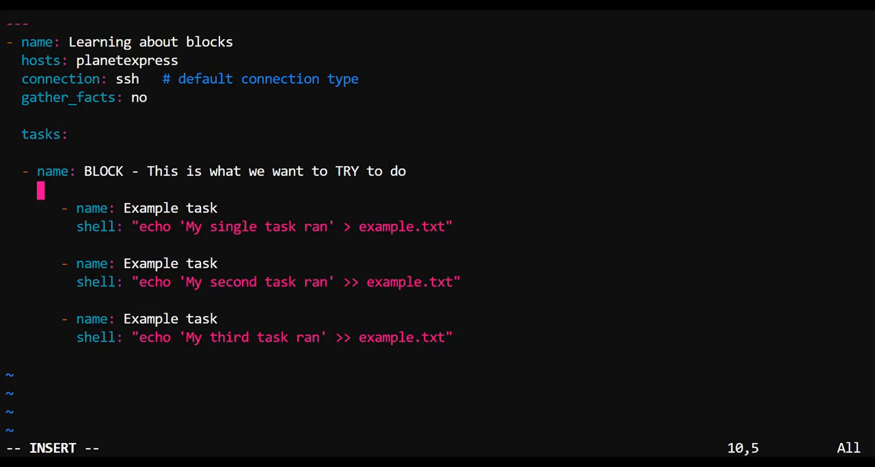
type("block:\"")
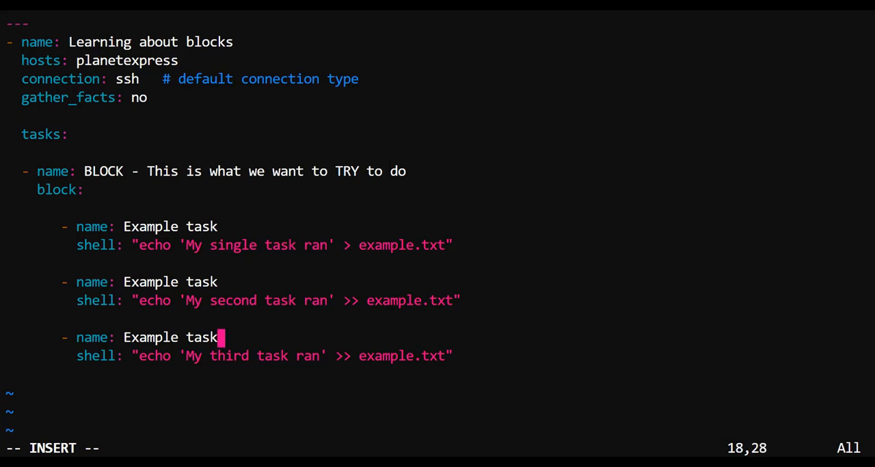
key("Enter")
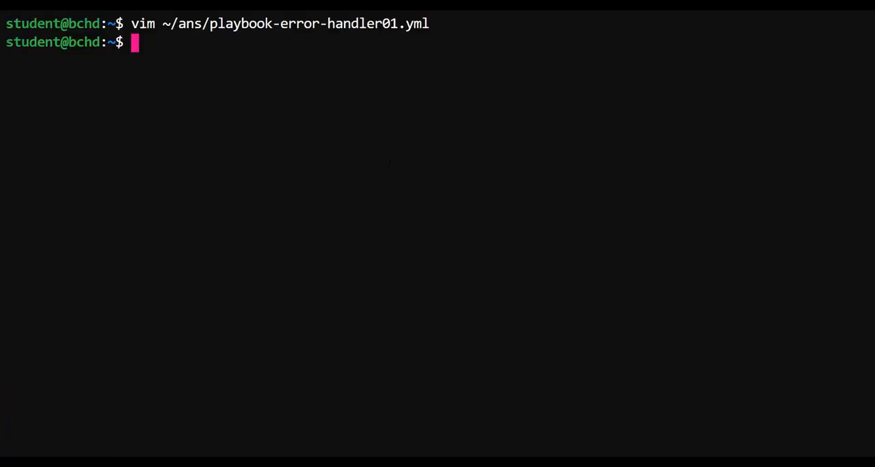
Run playbook-error-handler01.yml, inspect example.txt on bender, and reopen the playbook in Vim
type("ansible-playbook ~/ans/playbook-error-handler01.yml")
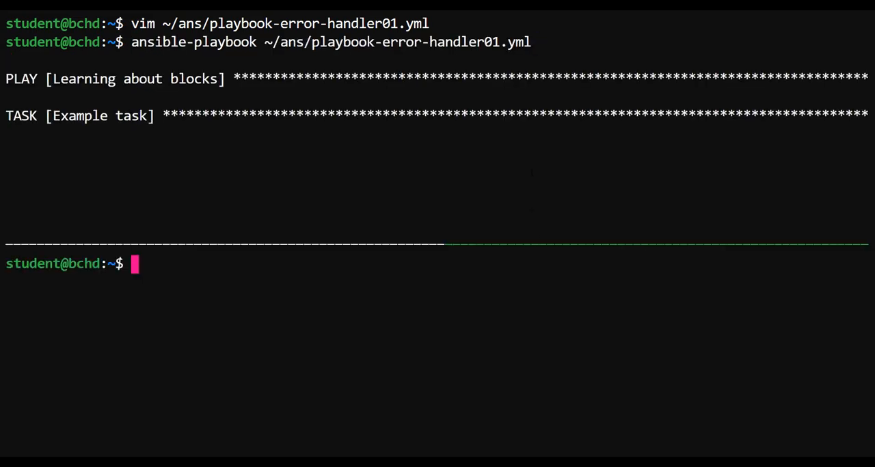
type("ls")
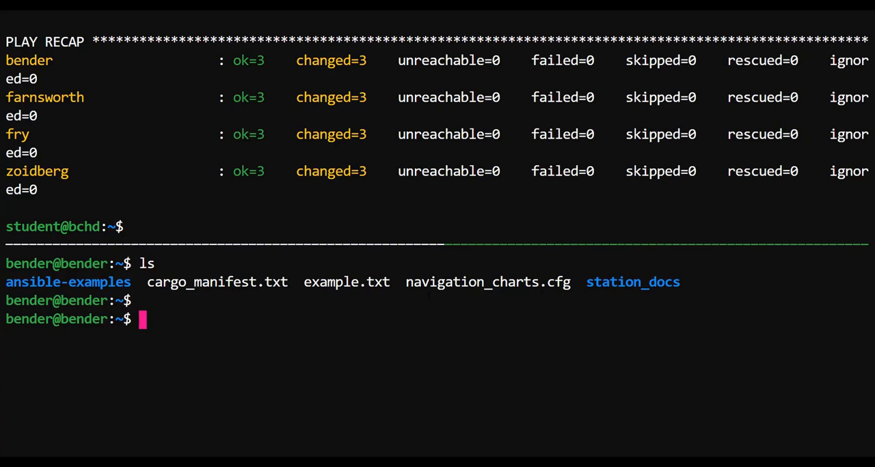
type("cat example.txt")
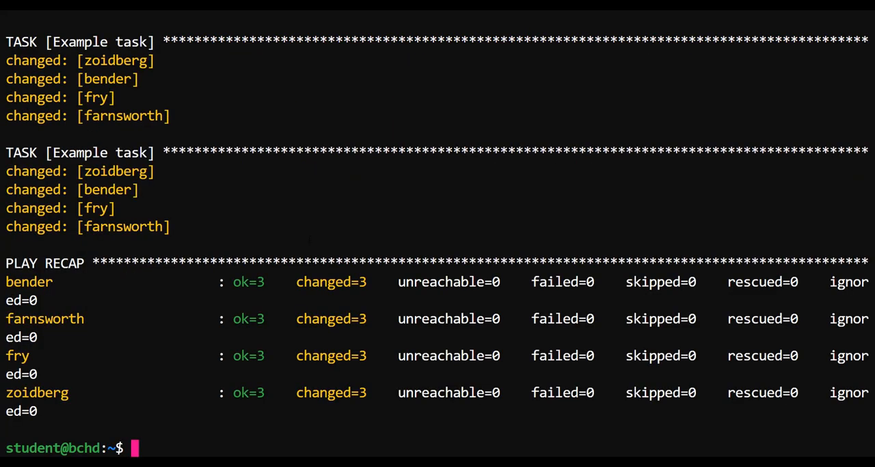
type("vim ~/ans/playbook-error-handler01.yml")
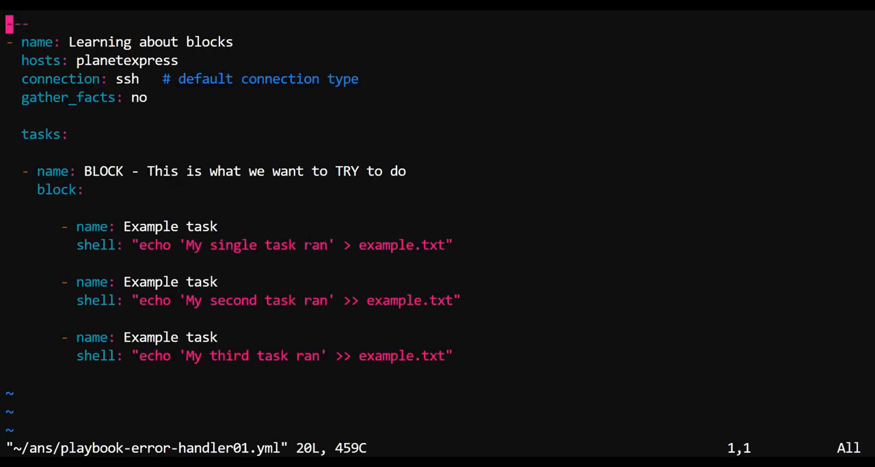
Change the second Example task's 'shell:' module to 'fail:'
key("G")
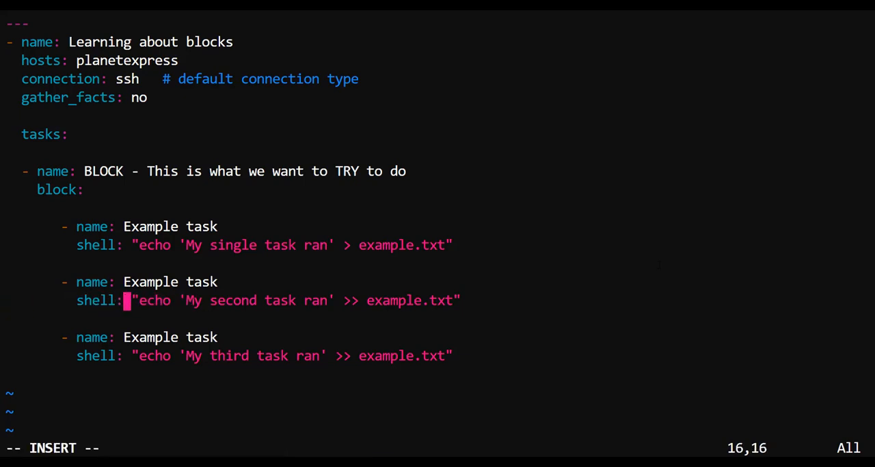
type("fa")
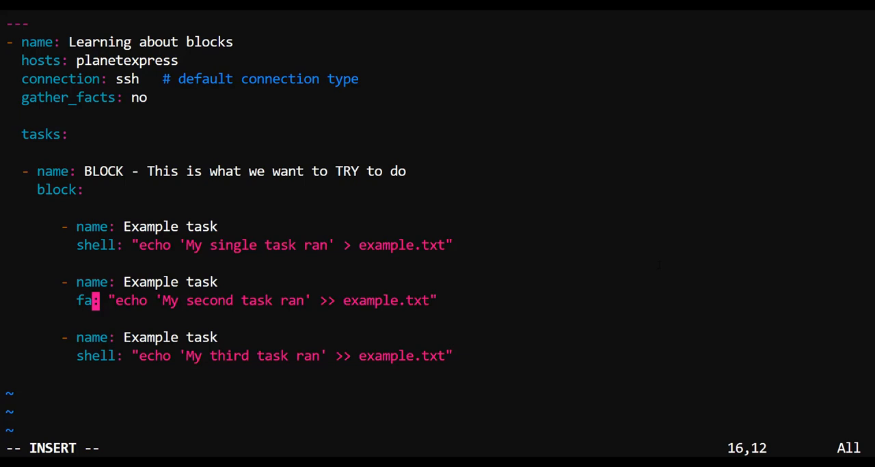
type("il:")
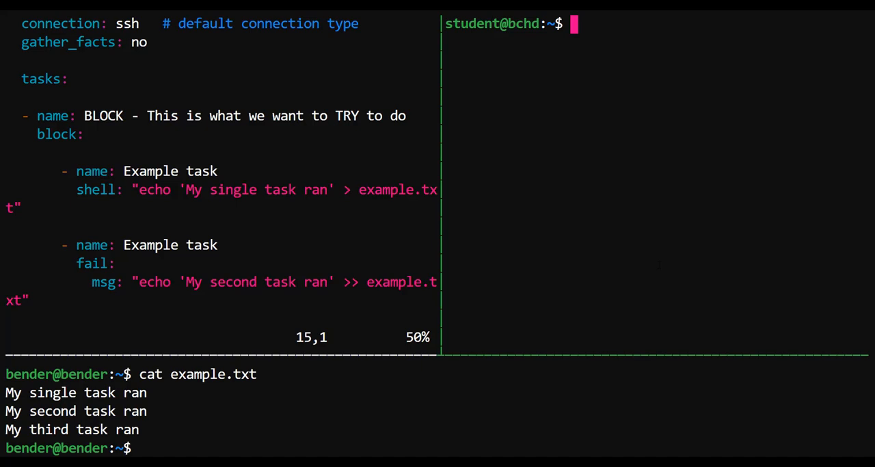
Rerun ansible-playbook ~/ans/playbook-error-handler01.yml and review the failing PLAY RECAP
scroll("down", 3)
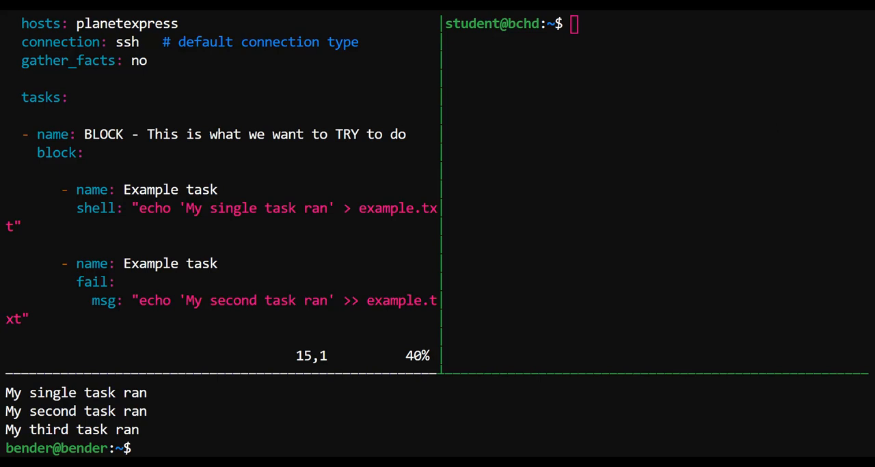
type("ansible-playbook ~/ans/playbook-error-handler01.yml")
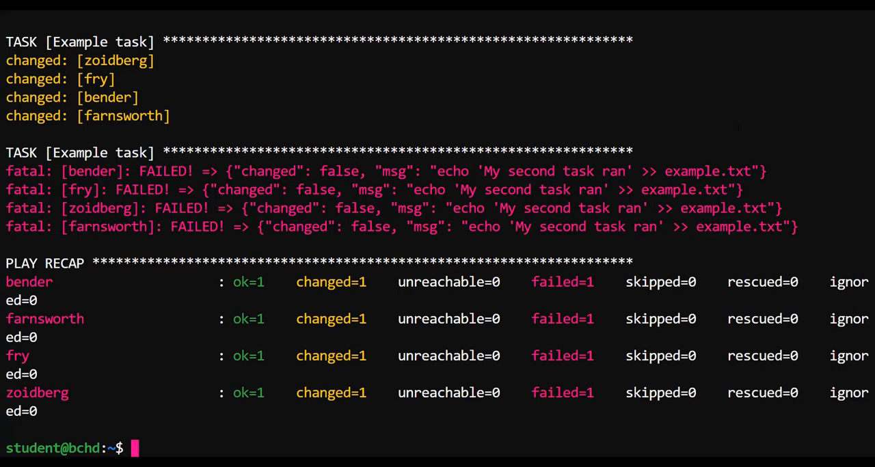
left_click_drag(6, 60, 171, 116)
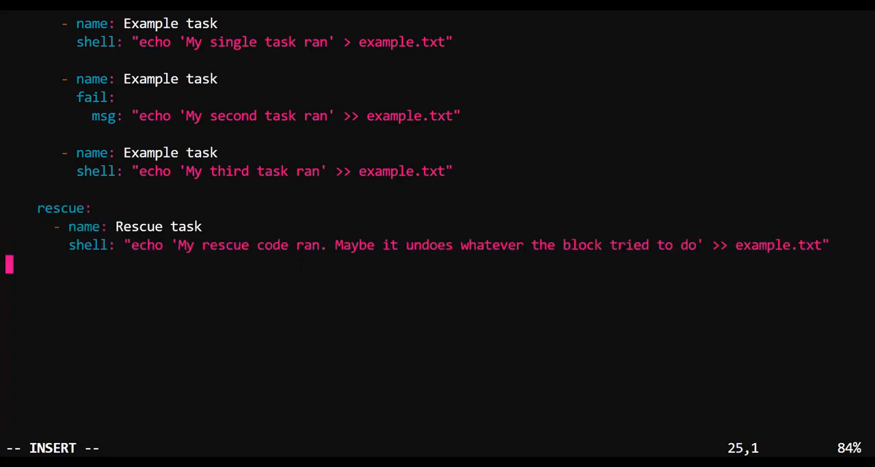
Insert a 'rescue:' section with a Rescue task that echoes into example.txt
key("Up")
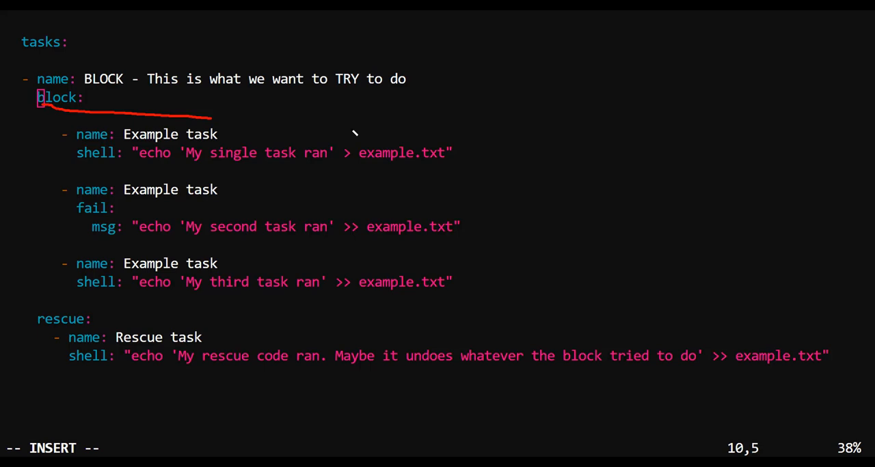
left_click_drag(212, 112, 765, 434)
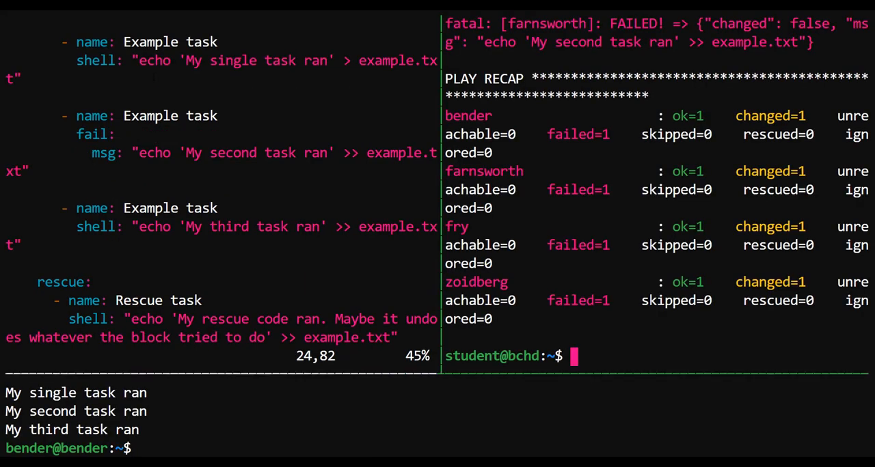
Rerun playbook-error-handler01.yml and scroll through the recap showing one rescue per host
type("ansible-playbook ~/ans/playbook-error-handler01.yml")
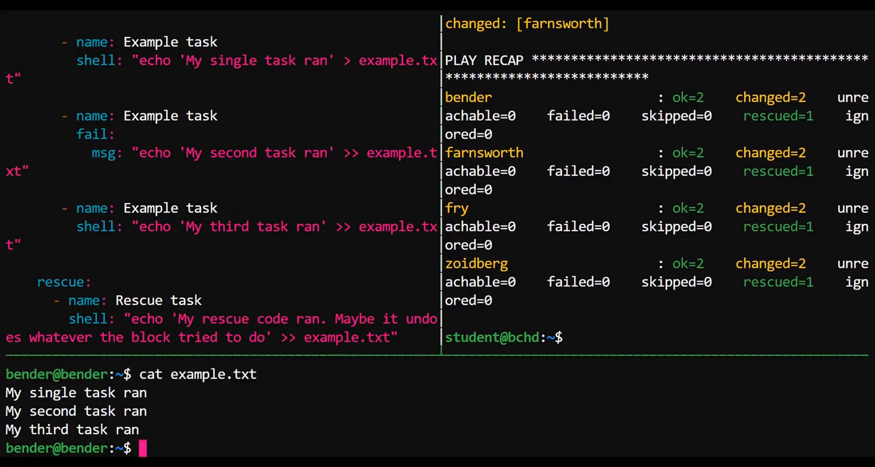
scroll("down", 3)
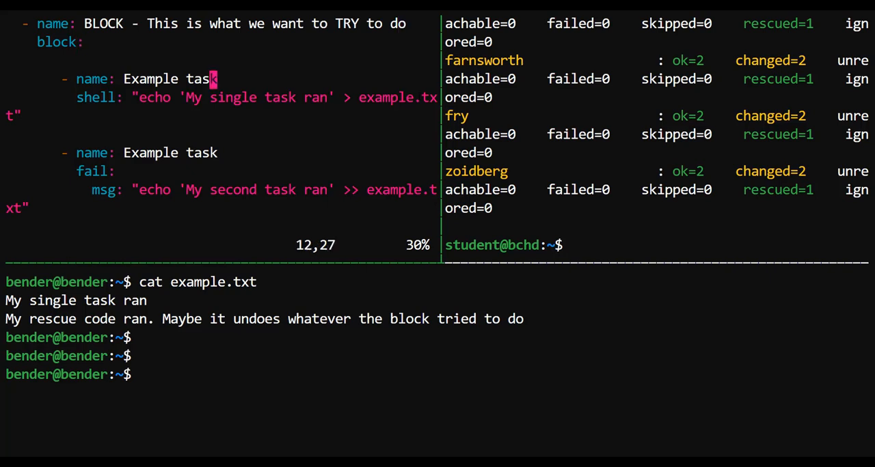
Scroll down the BLOCK playbook in Vim to the end of the rescue section
scroll("down", 3)
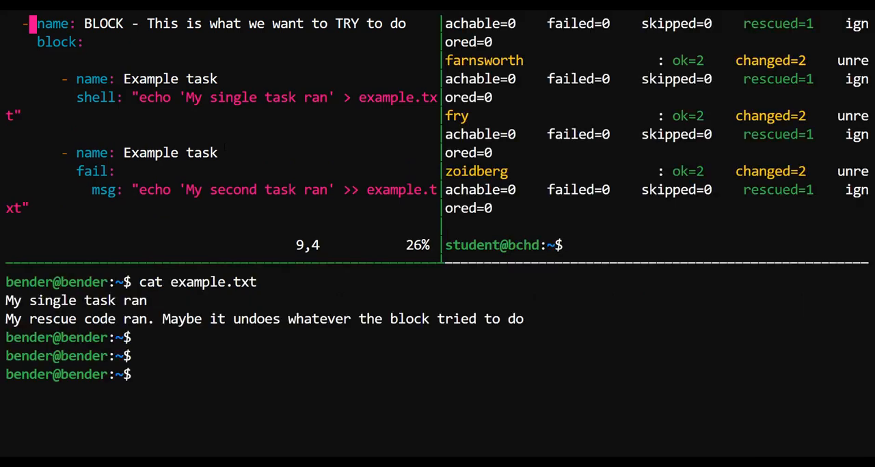
Run playbook-error-handler01.yml, hit the YAML quoting error, and run it again
type("ansible-playbook ~/ans/playbook-error-handler01.yml")
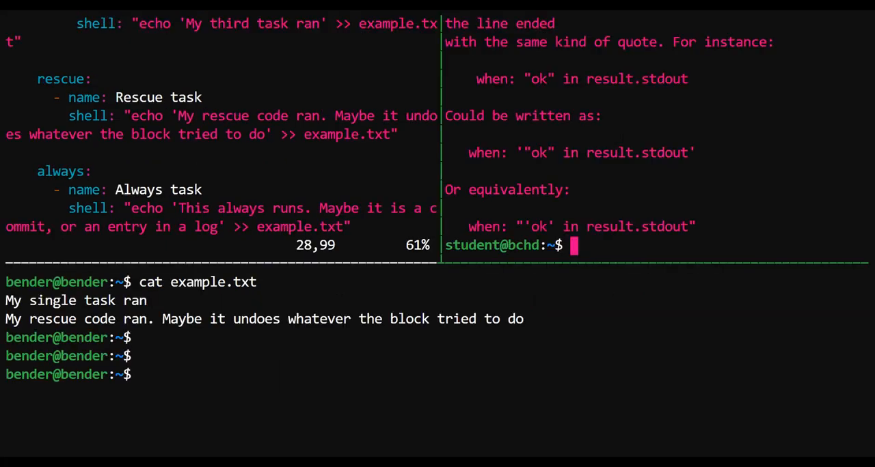
type("ansible-playbook ~/ans/playbook-error-handler01.yml")
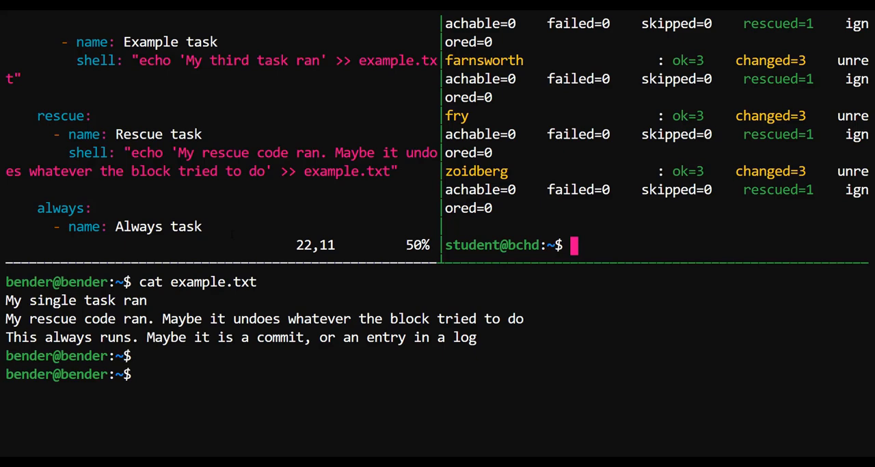
Rerun playbook-error-handler01.yml, check example.txt's contents, and log out of the remote shell
type("ansible-playbook ~/ans/playbook-error-handler01.yml")
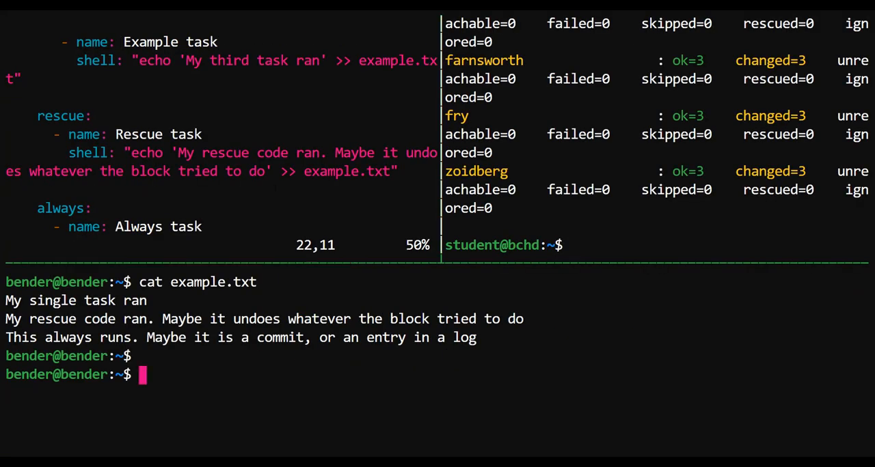
type("cat example.txt")
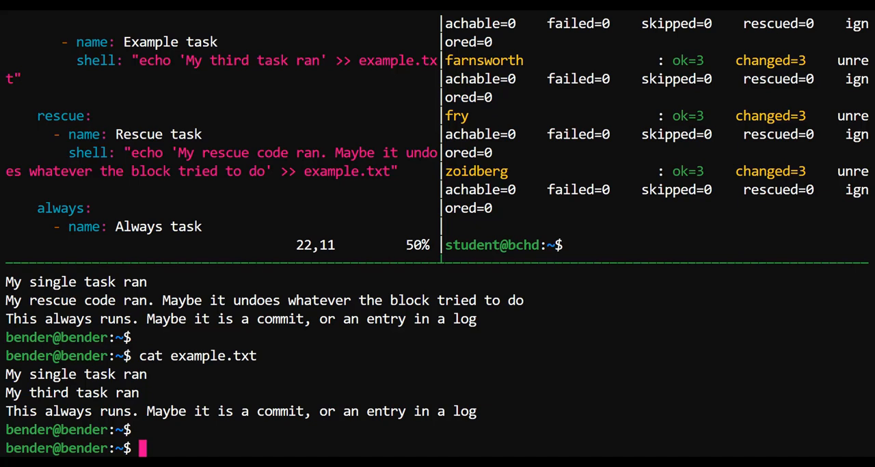
type("logout")
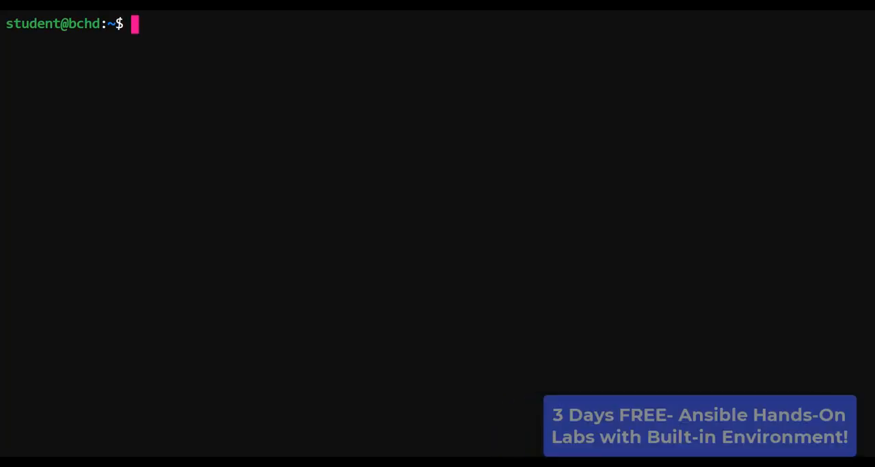
Open ~/ans/playbook-error-handler04.yml in Vim
type("vim ~/ans/playbook-error-handler04.yml")
type("# vsftpd = sftp serv")
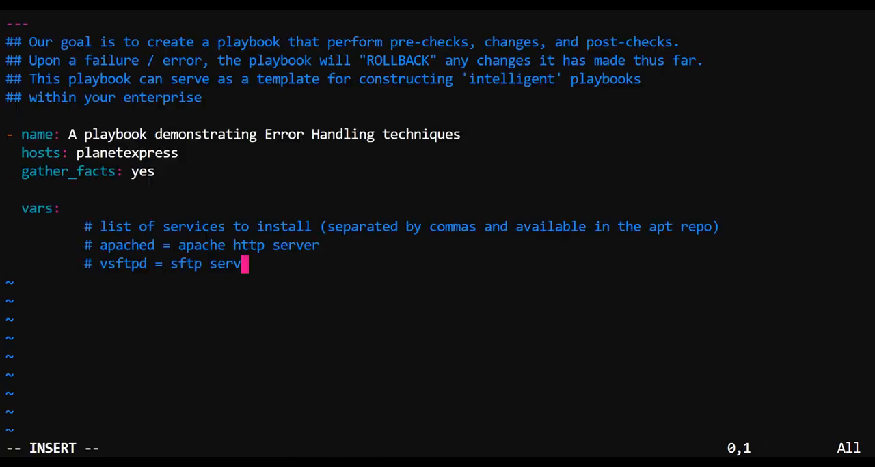
Add apps_to_install: [apache2, vsftpd] and a PRECHECK PHASE failing non-Debian hosts, with rescue
scroll("down", 3)
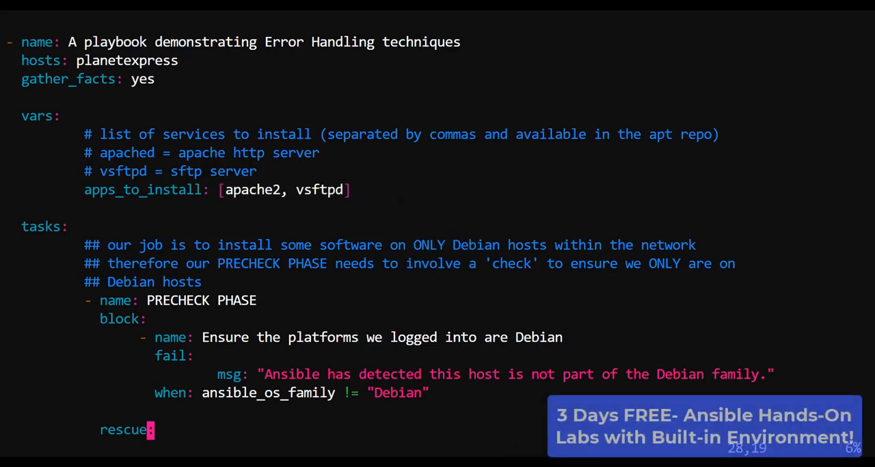
scroll("down", 3)
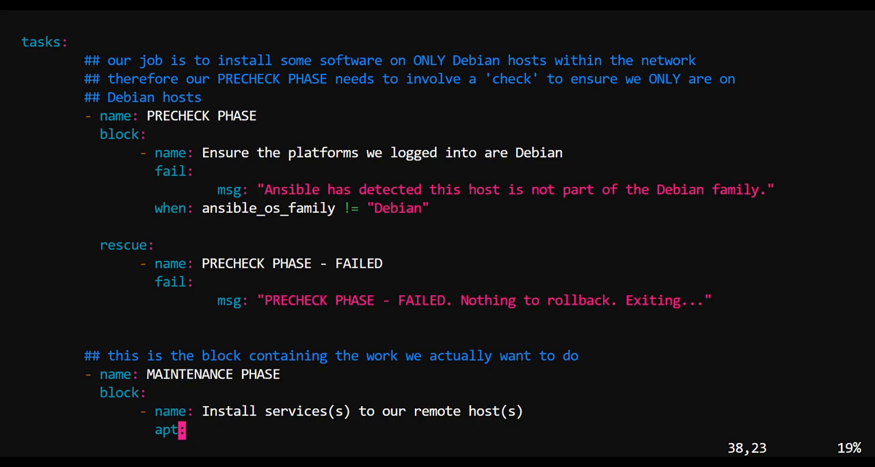
Write MAINTENANCE PHASE tasks installing and starting apps_to_install, with an apt state: absent rescue
scroll("down", 3)
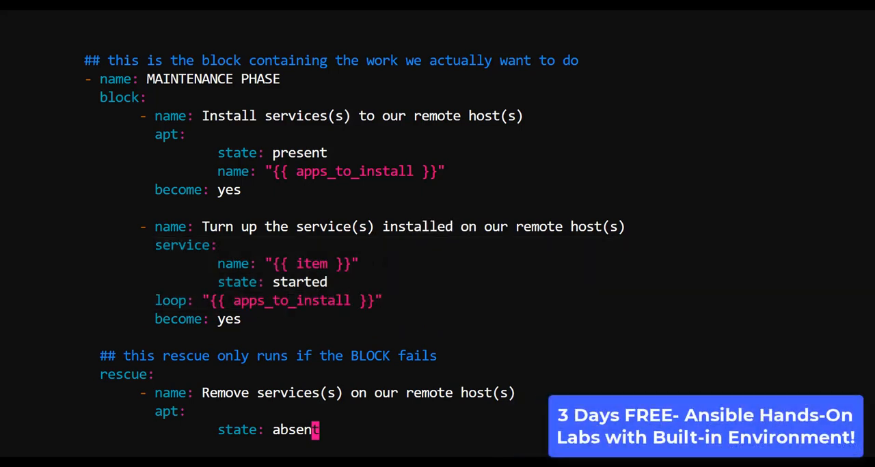
Write the POSTCHECK PHASE with service_facts, debug and fail tasks, plus an apt removal rescue
scroll("down", 3)
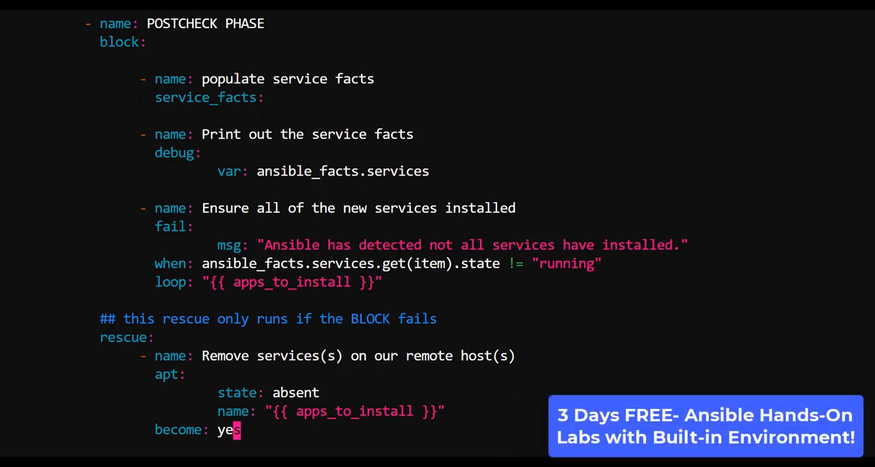
Add become: yes to the POSTCHECK rescue's apt removal task, followed by a new line
double_click(205, 97)
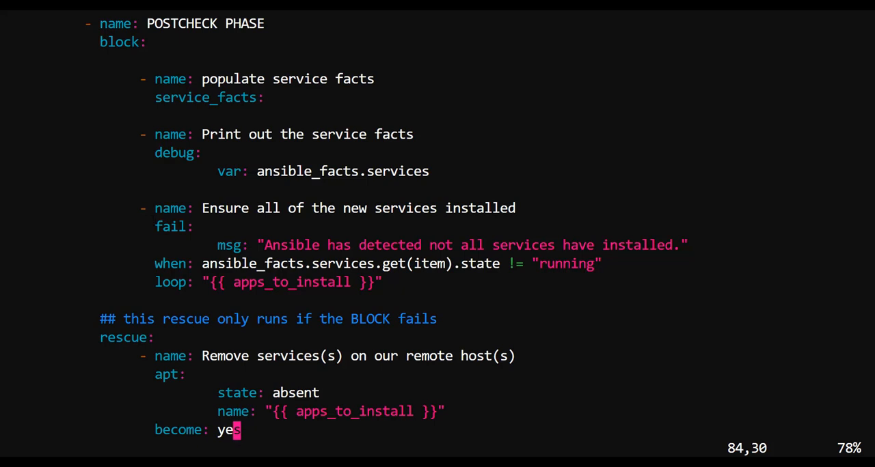
double_click(290, 264)
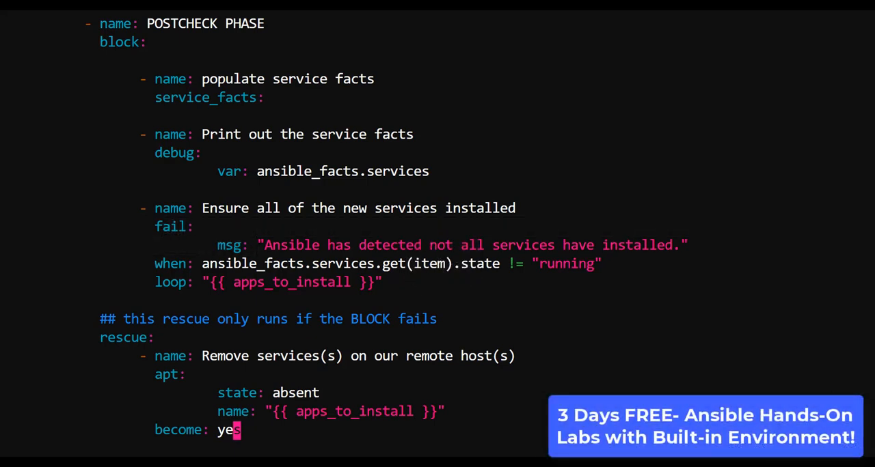
type("s")
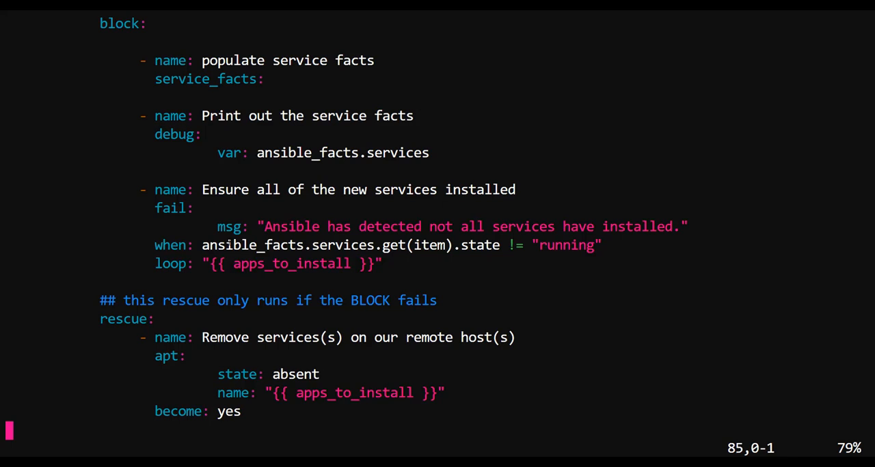
Add the 'MAINTENANCE PHASE - FAILED' fail task and a commented-out always mail example
scroll("down", 3)
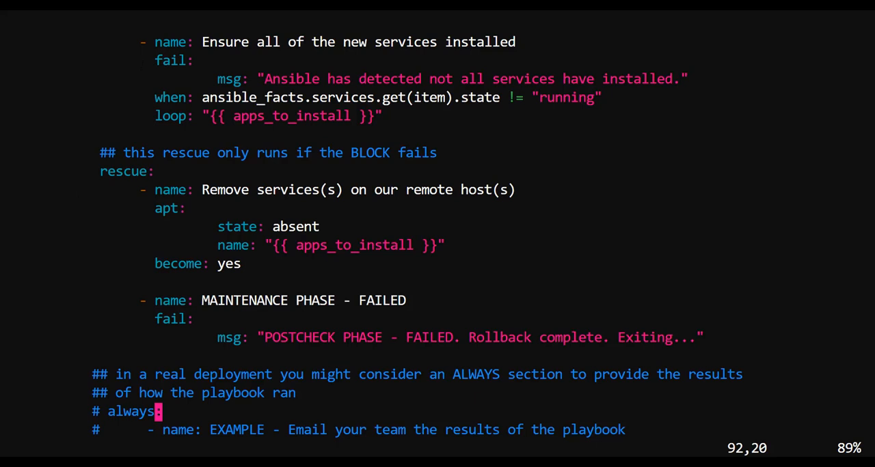
double_click(123, 172)
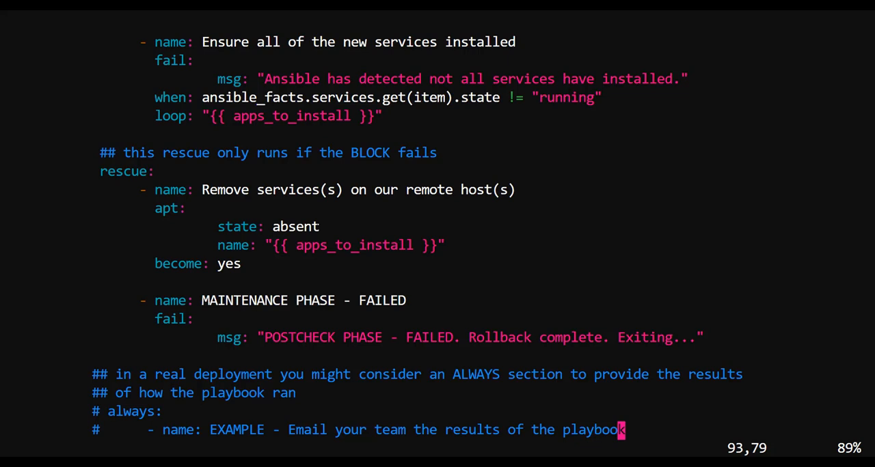
scroll("down", 3)
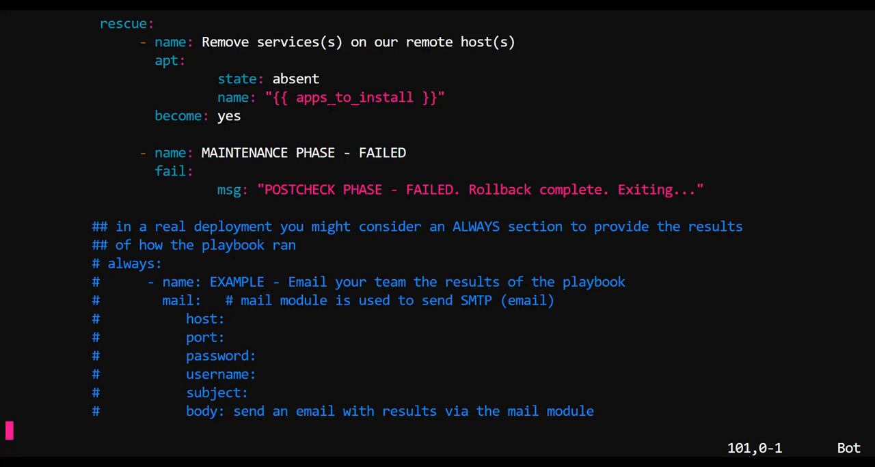
double_click(176, 301)
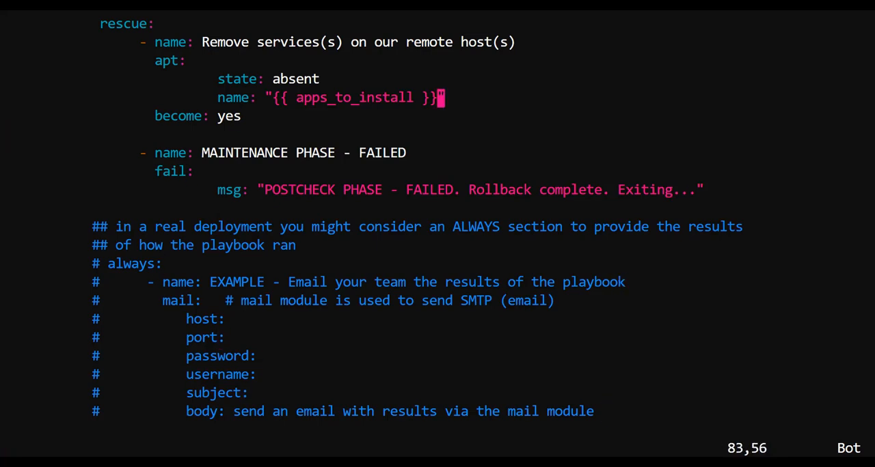
scroll("down", 3)
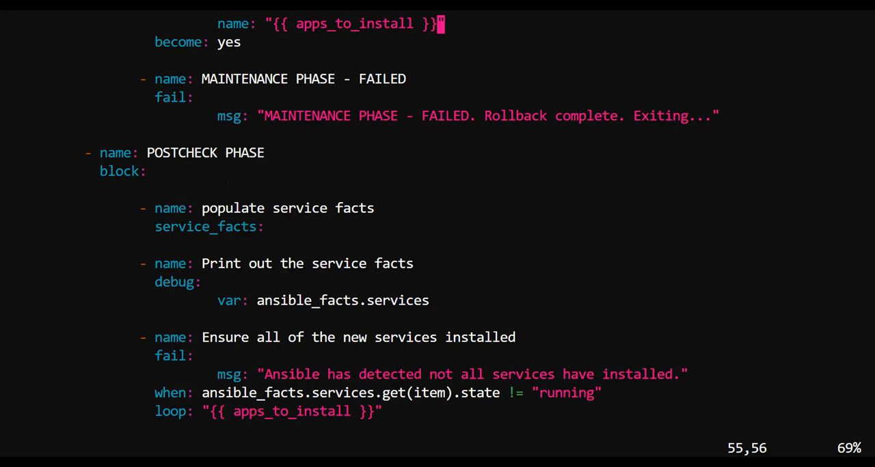